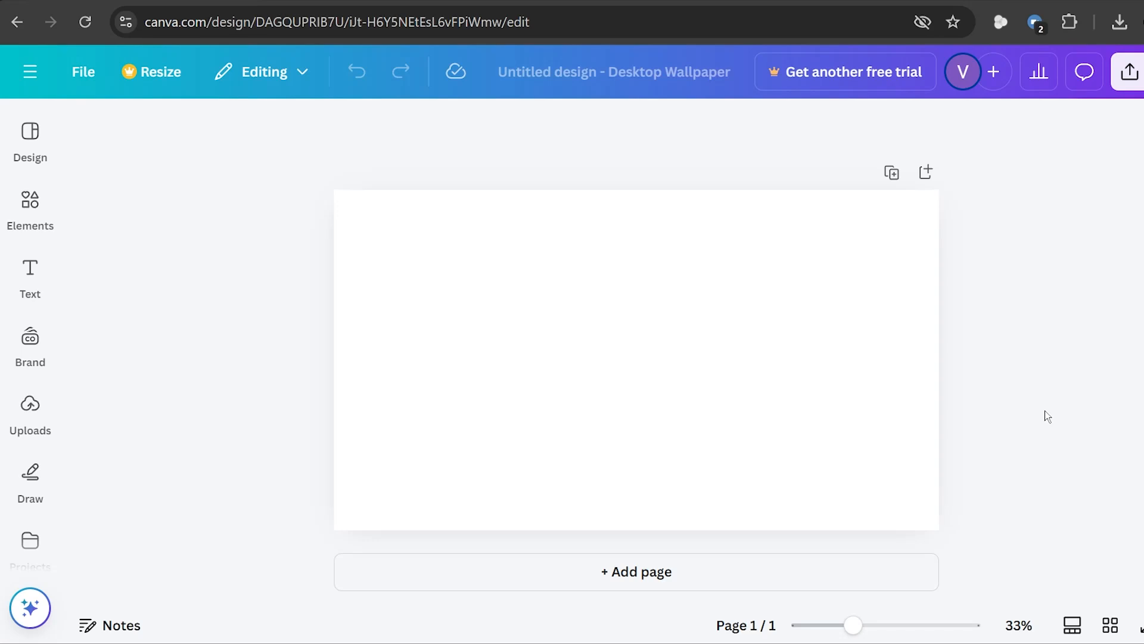
mouse_move(264, 265)
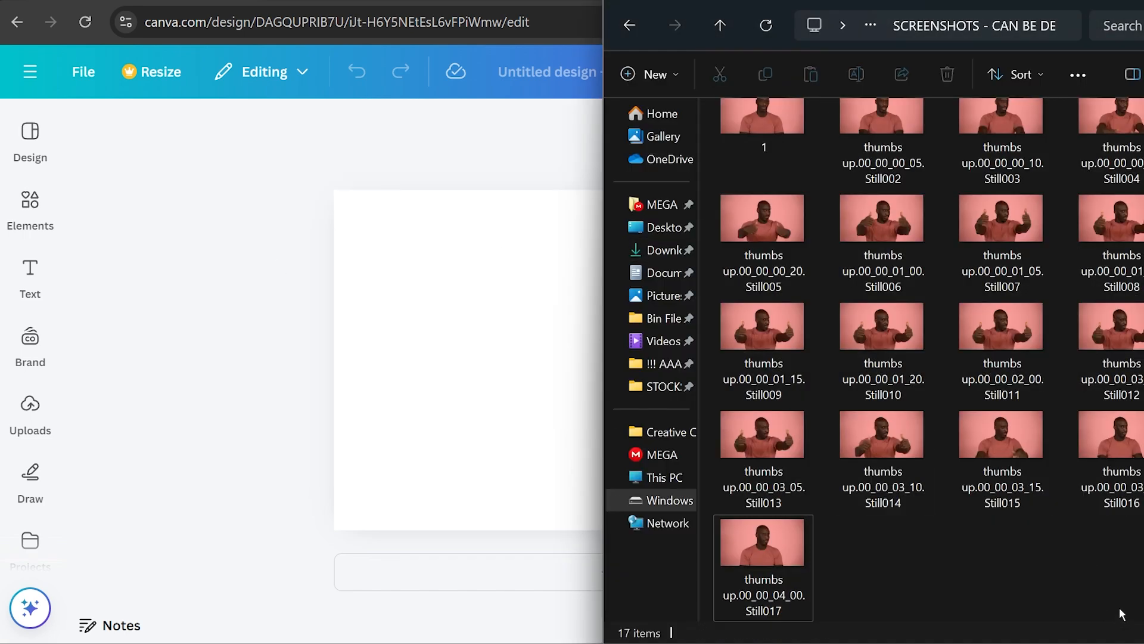
Step: Add blank pages to the wallpaper design until it shows Page 8 / 8
key("ctrl+a")
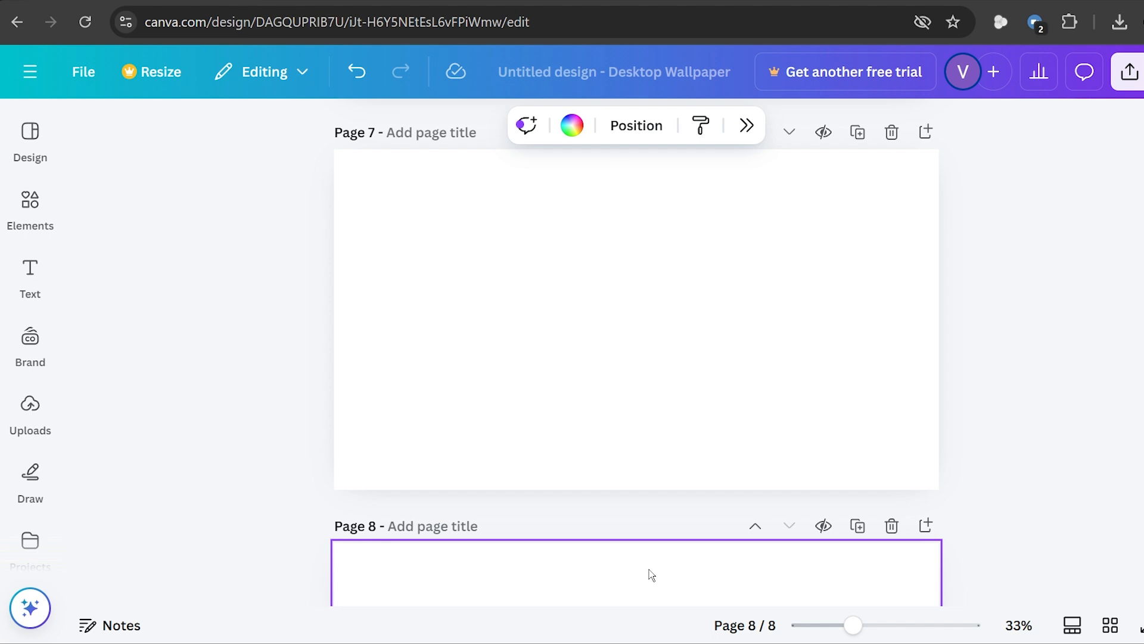
Step: Scroll the design so the first thumbs-up still can be placed on page 1
scroll("down", 3)
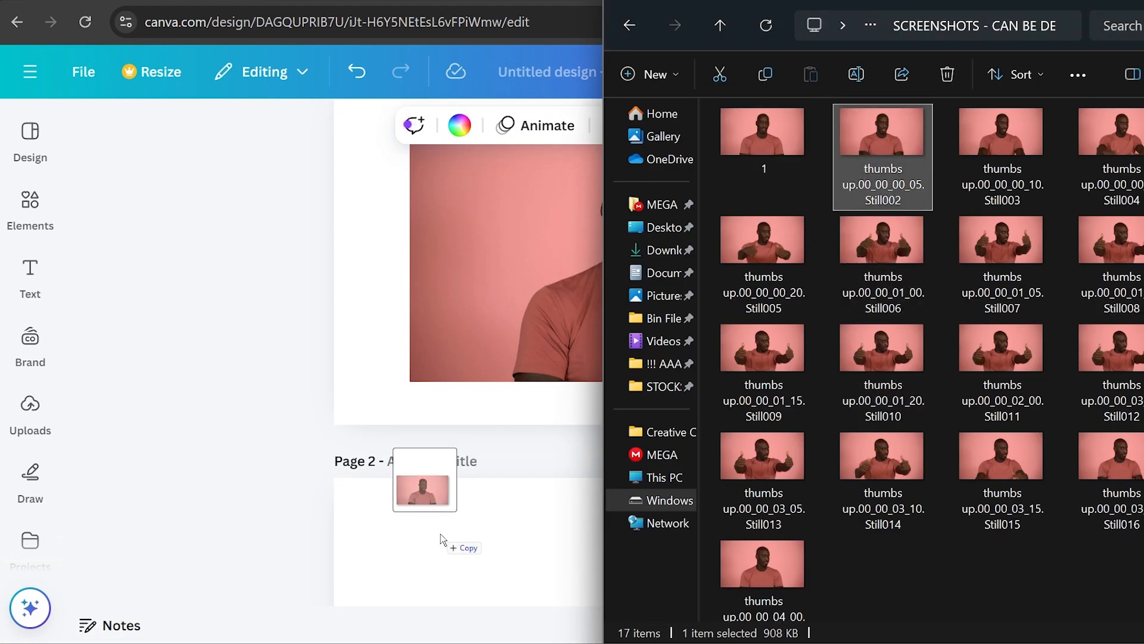
Step: Select the next thumbs-up still in File Explorer and drop it onto page 2
left_click(1001, 131)
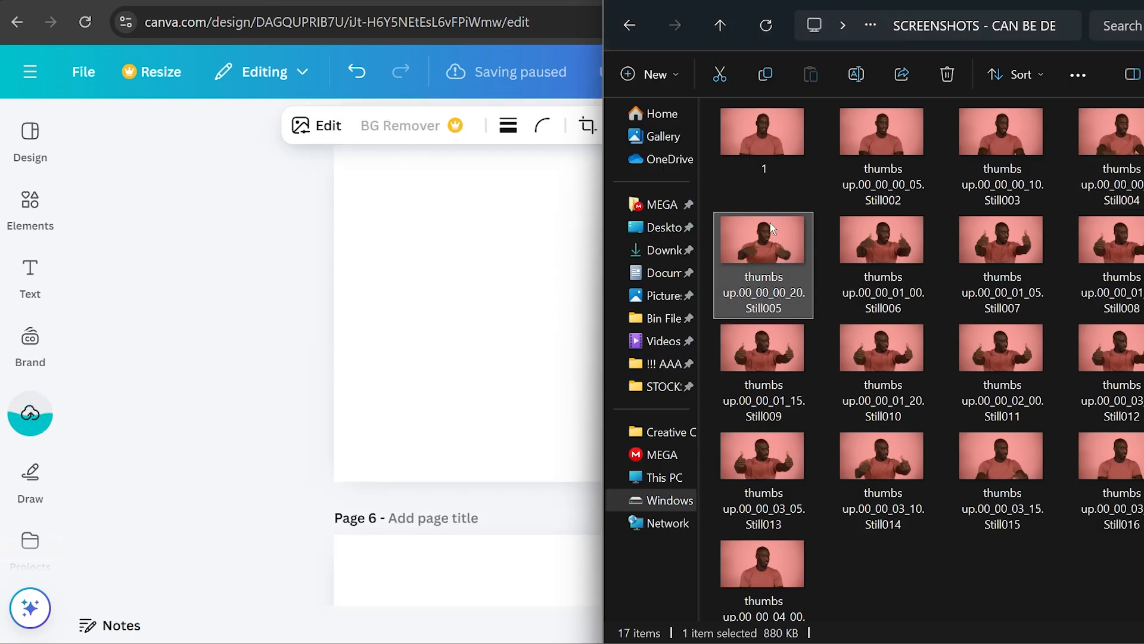
left_click_drag(763, 239, 502, 309)
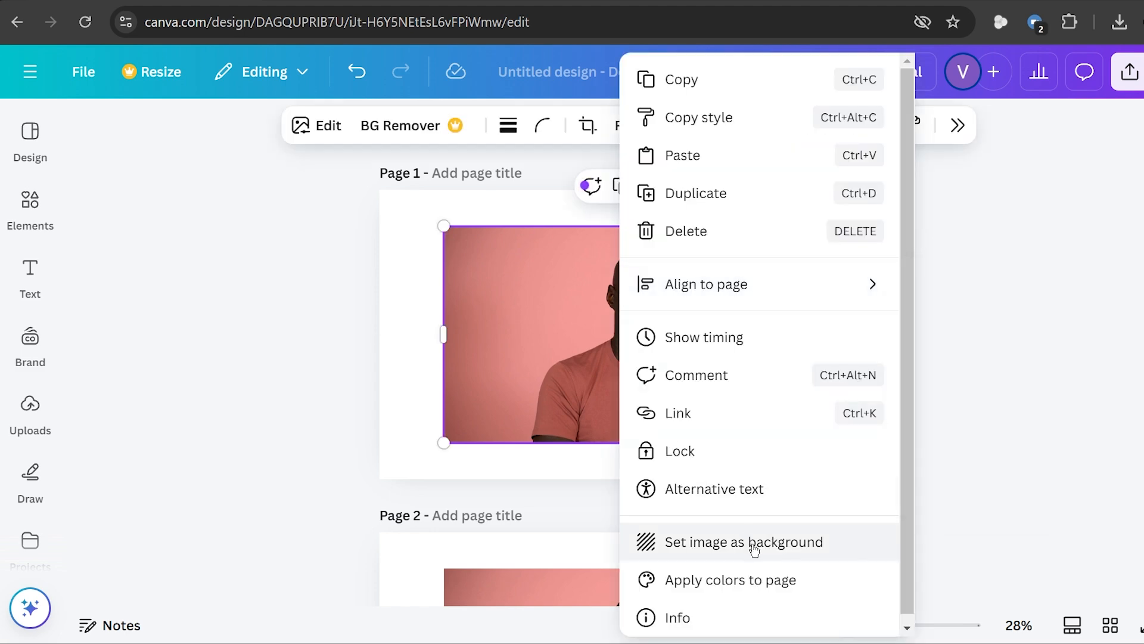
Step: Scroll through the pages while setting the thumbs-up stills as page backgrounds
scroll("down", 3)
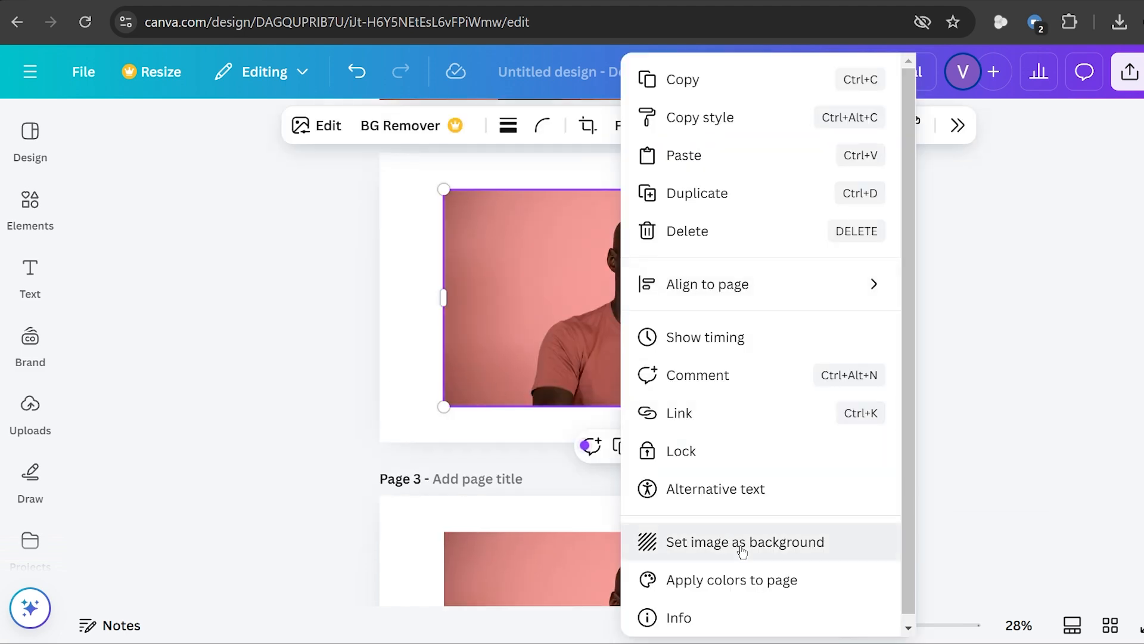
scroll("down", 3)
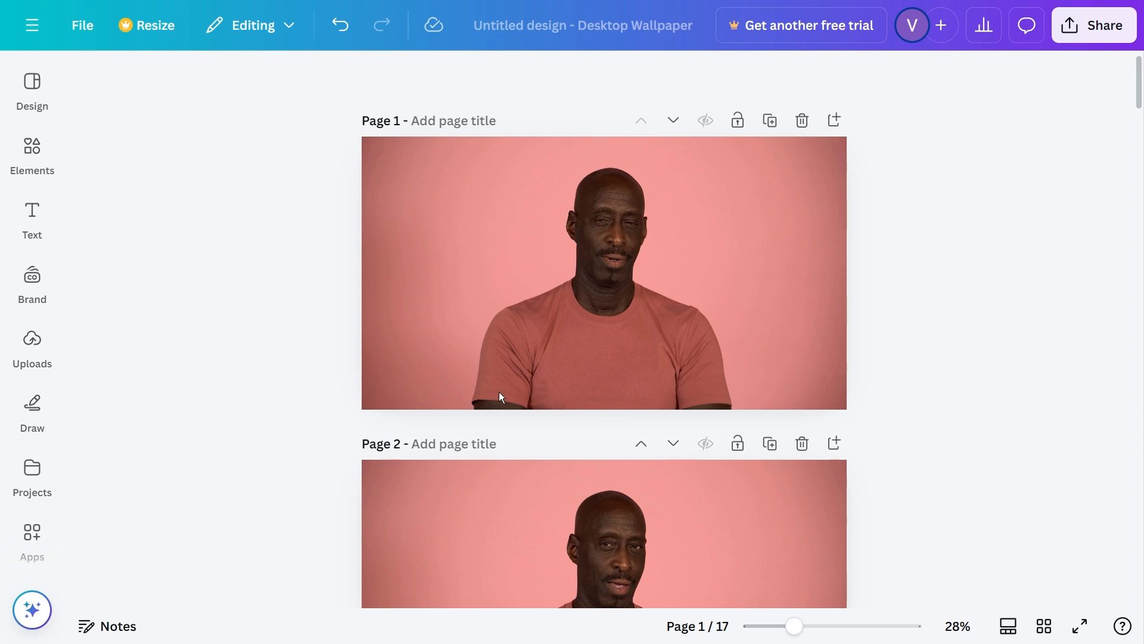
mouse_move(1008, 627)
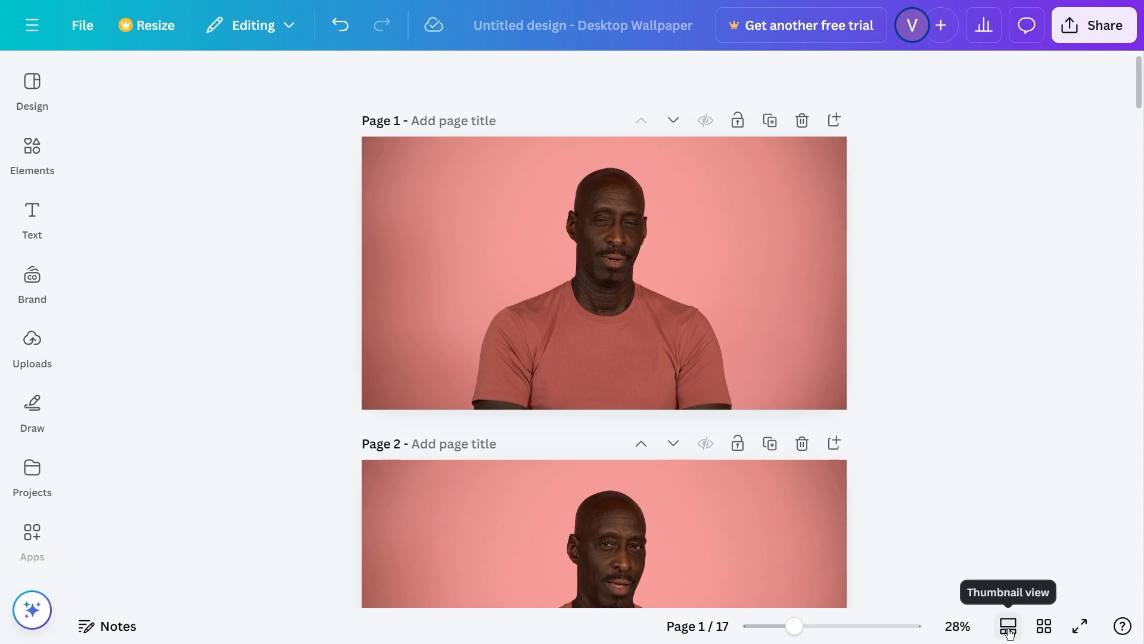
Step: Switch to Thumbnail view to see the seventeen pages as a 1:25 timeline
left_click(1007, 626)
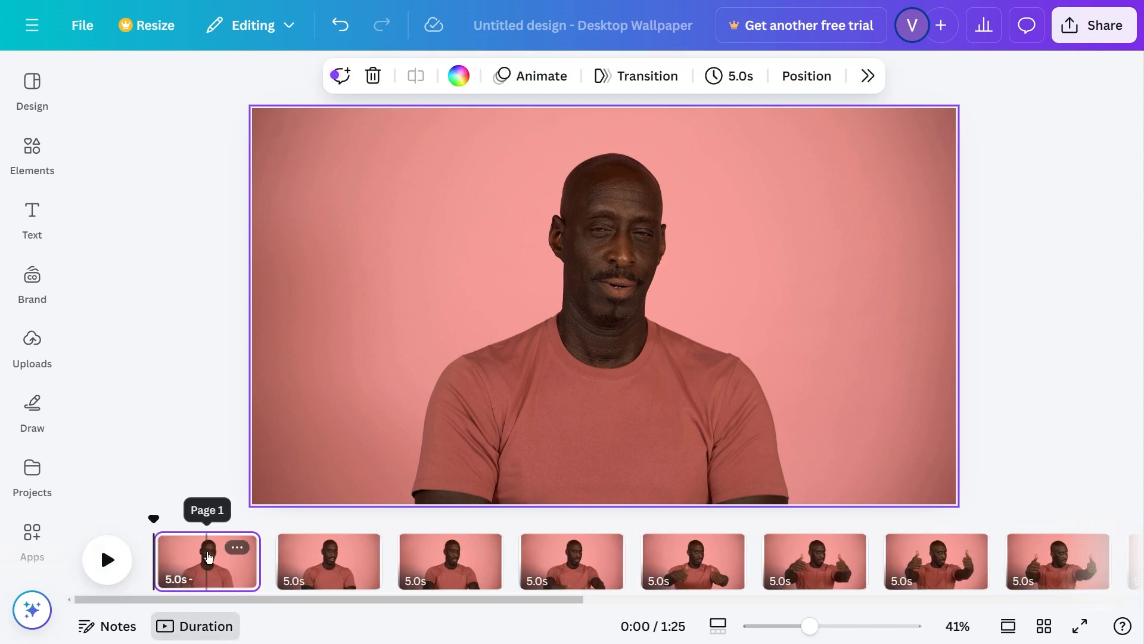
Step: Set all seventeen pages to 0.3 seconds each and play the five-second preview
left_click(735, 76)
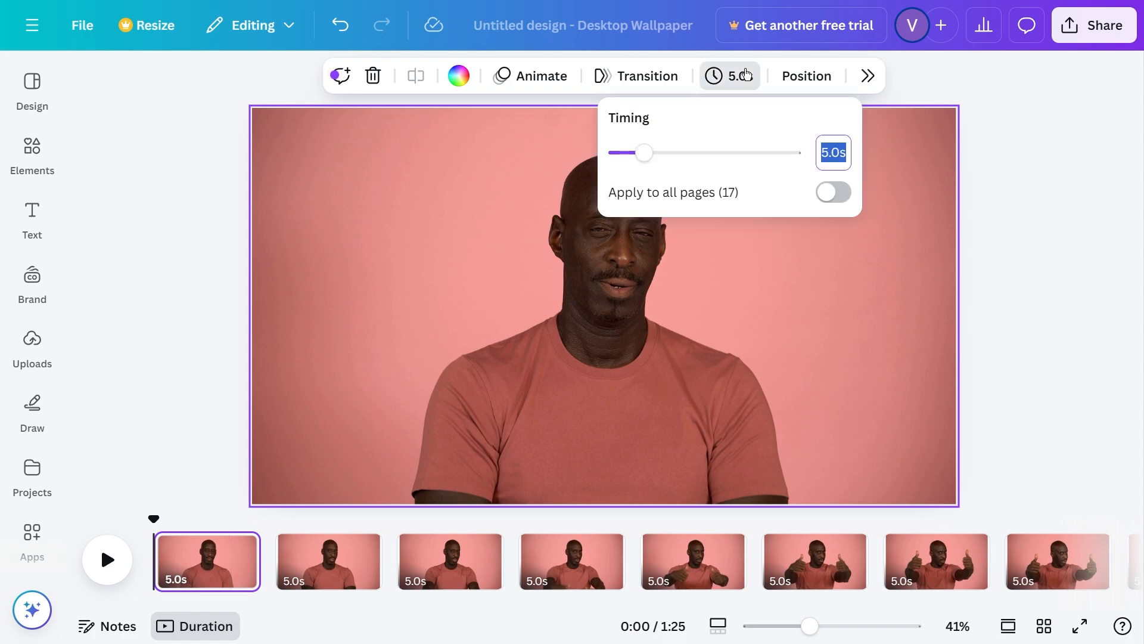
type("0.3")
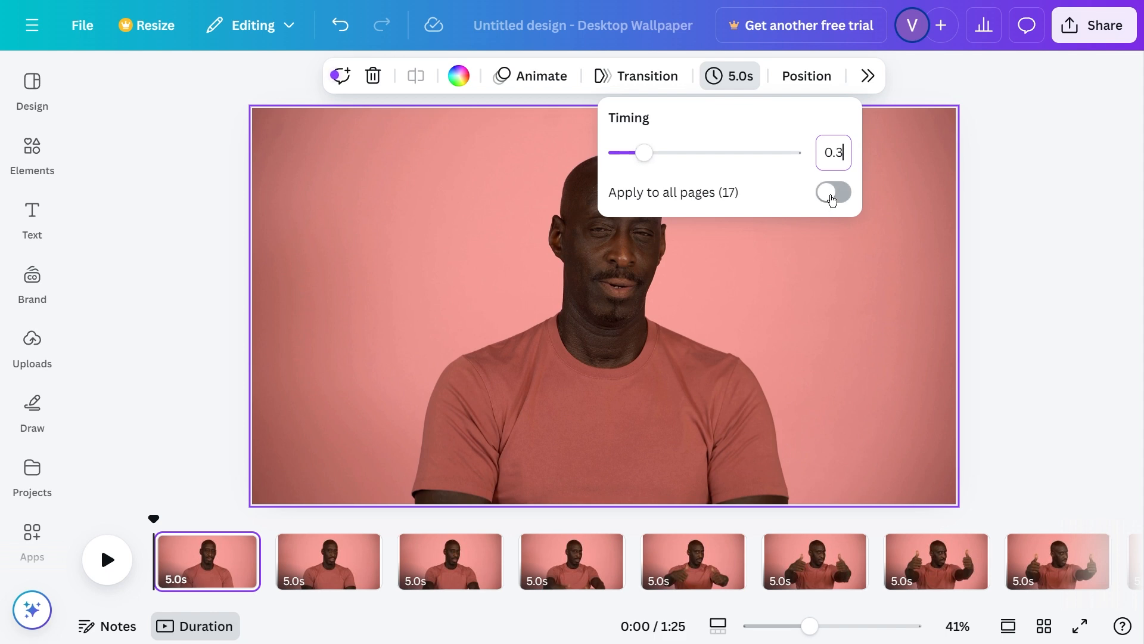
left_click(833, 192)
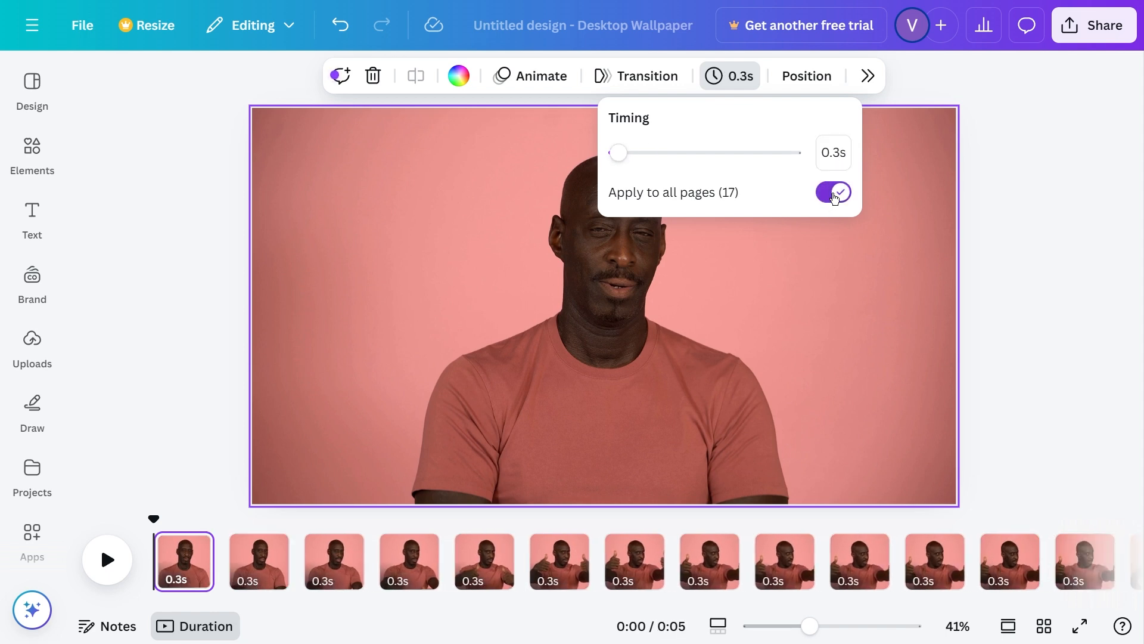
left_click(963, 393)
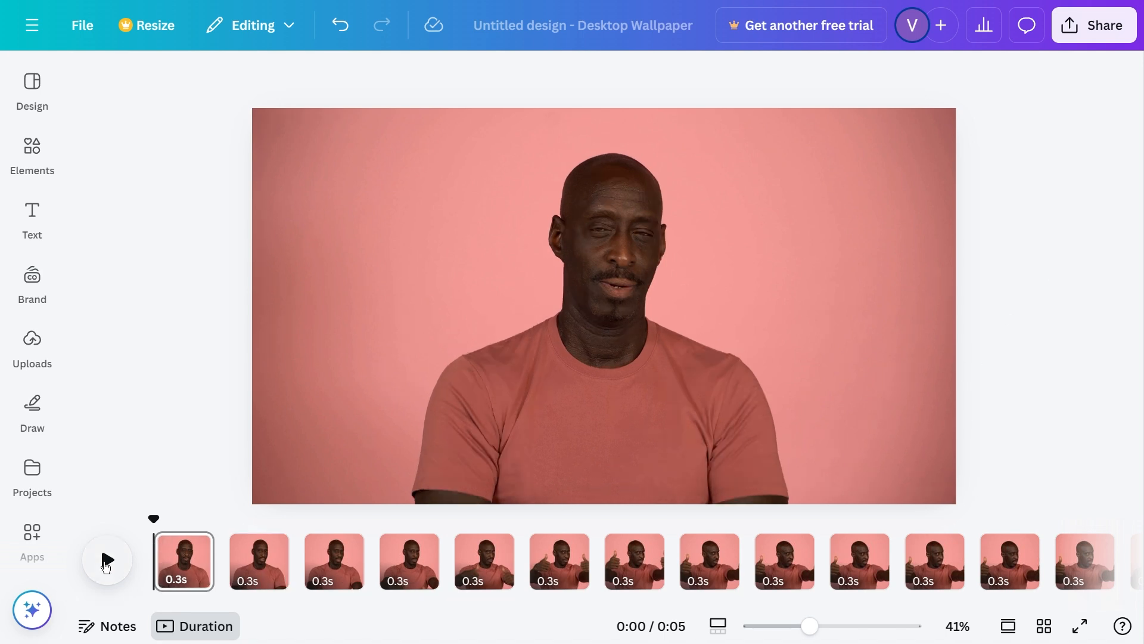
left_click(107, 560)
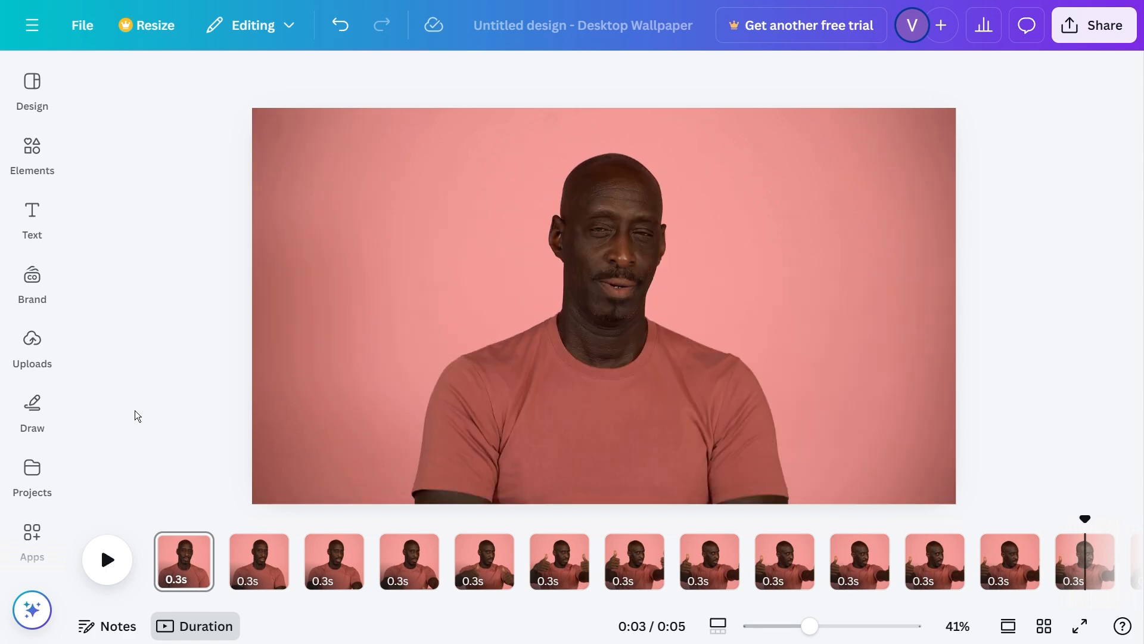
left_click(1093, 25)
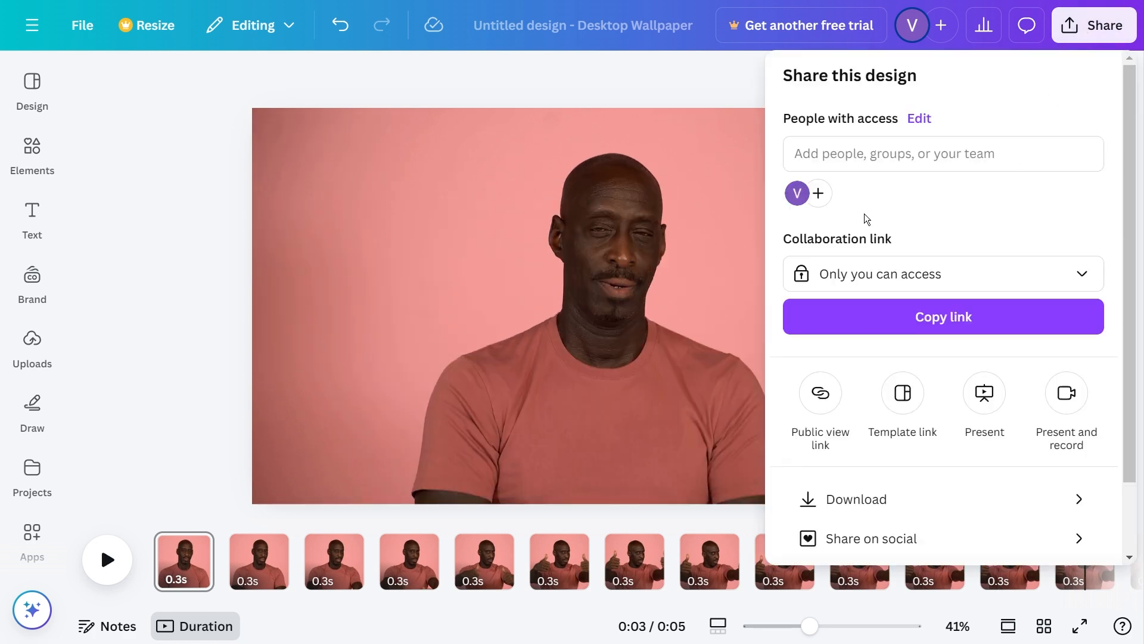
Step: Download all 17 pages with GIF as the file type
left_click(858, 498)
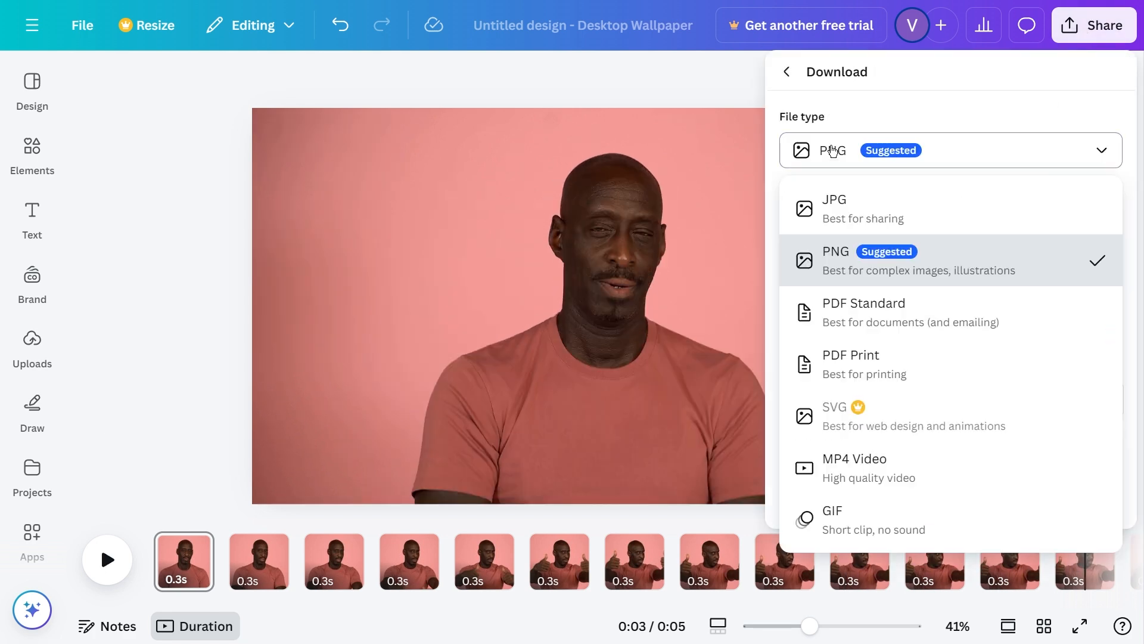
left_click(832, 520)
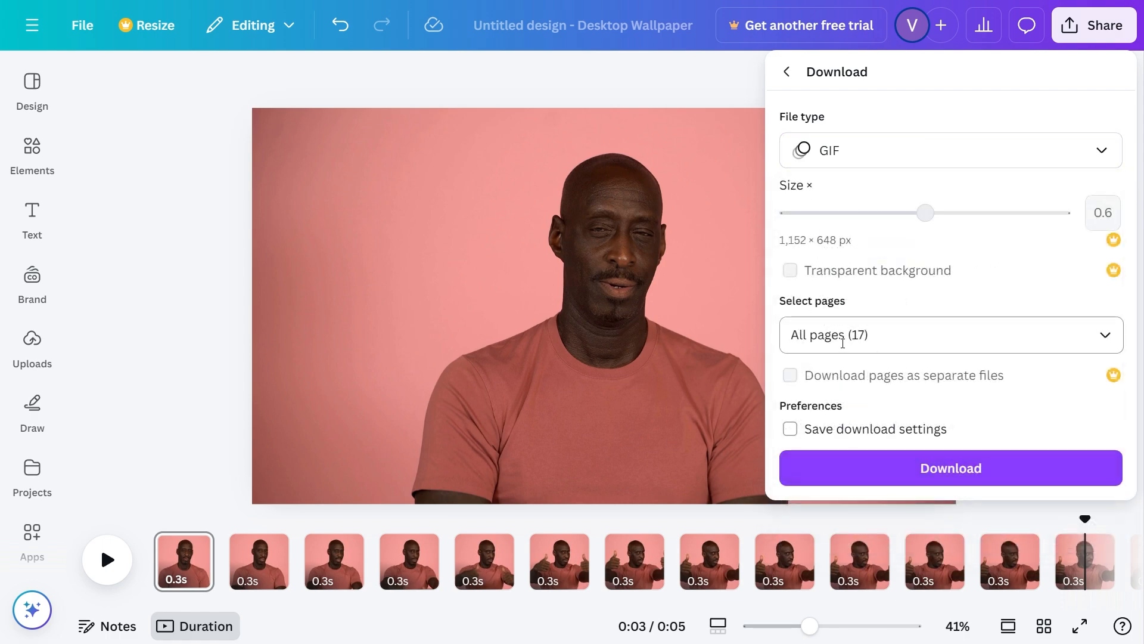
left_click(949, 468)
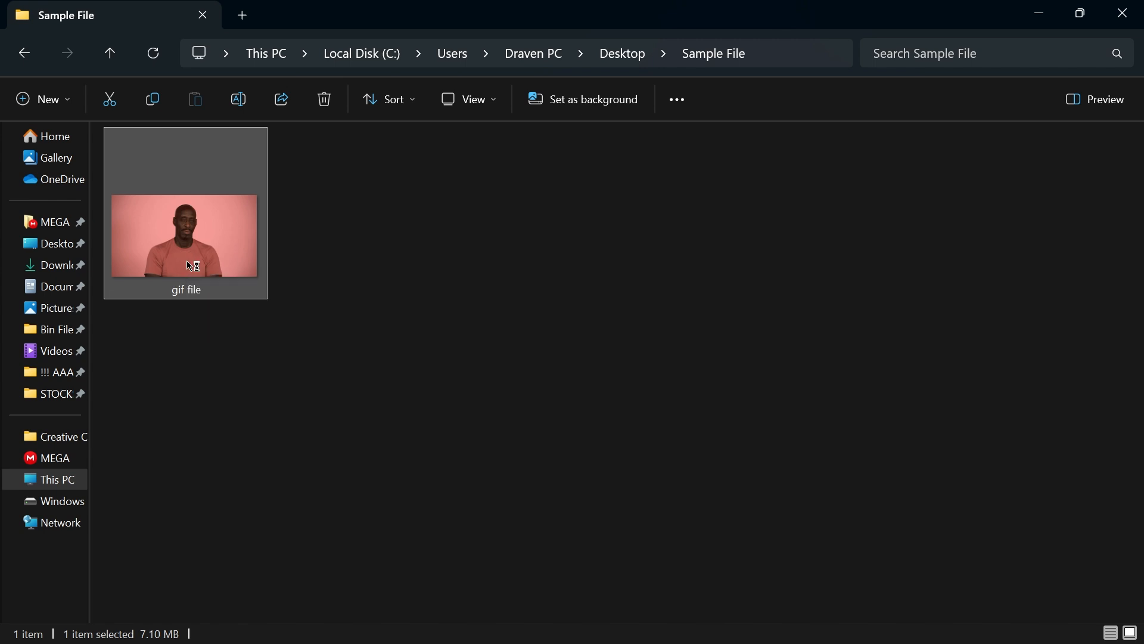
Step: Open the downloaded GIF from the Sample File folder in Photos
double_click(185, 235)
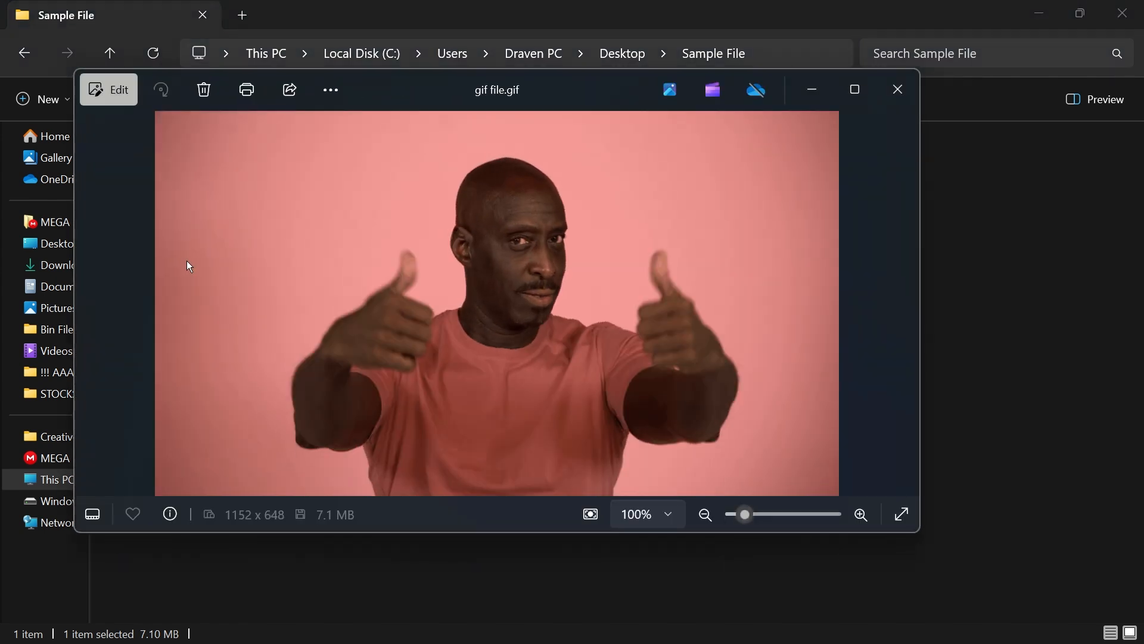